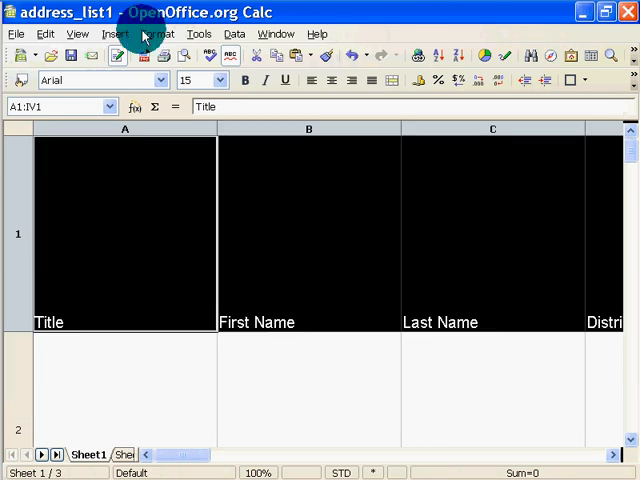
Search the Data, Format, Insert and Tools menus in Calc for a form creator
{"action": "left_click", "coordinate": [234, 33]}
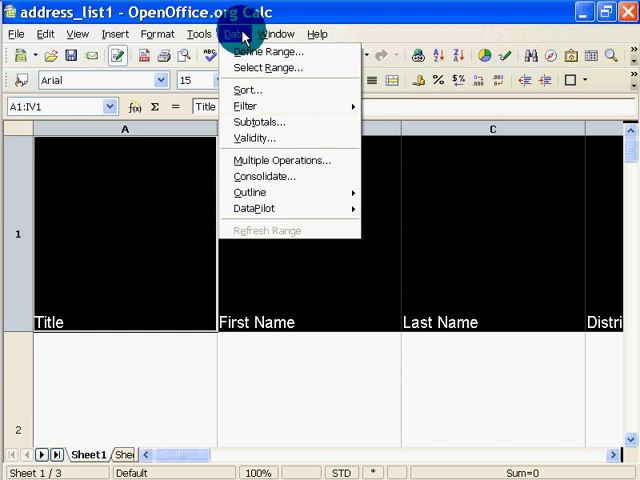
{"action": "left_click", "coordinate": [231, 33]}
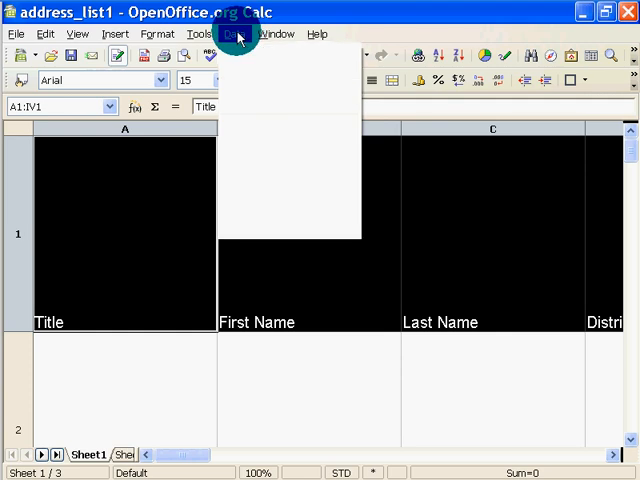
{"action": "left_click", "coordinate": [162, 33]}
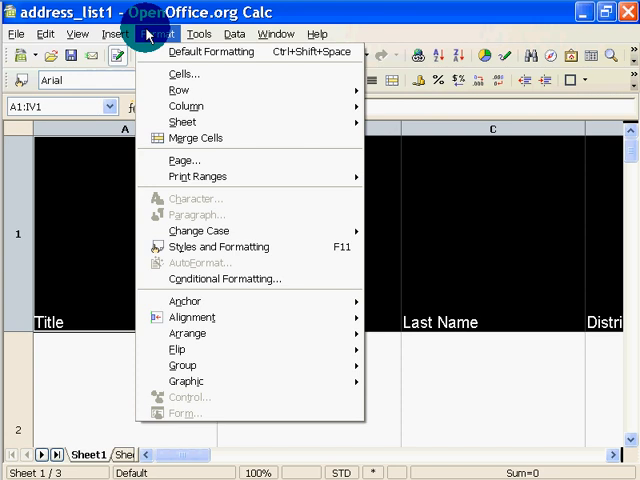
{"action": "left_click", "coordinate": [112, 33]}
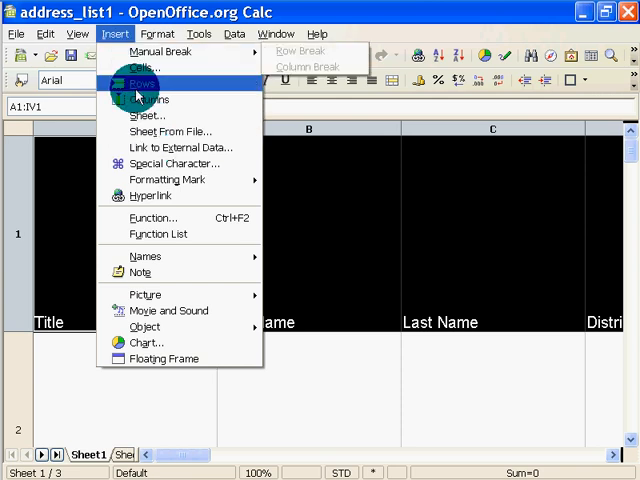
{"action": "left_click", "coordinate": [233, 33]}
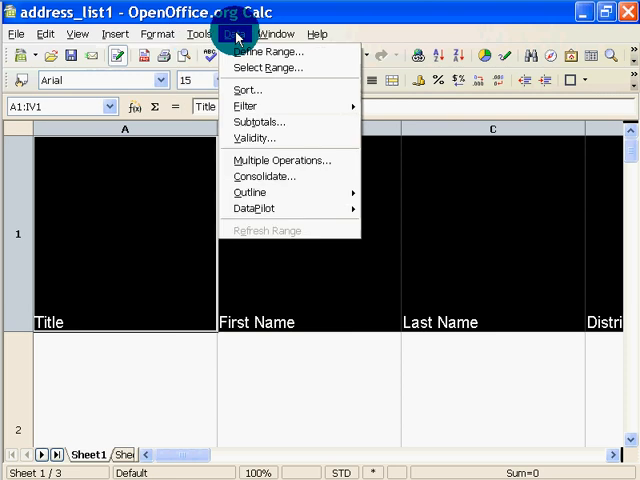
{"action": "mouse_move", "coordinate": [256, 208]}
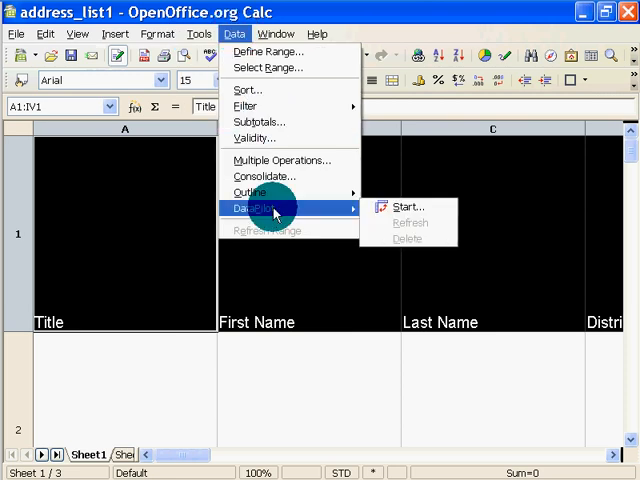
{"action": "mouse_move", "coordinate": [407, 207]}
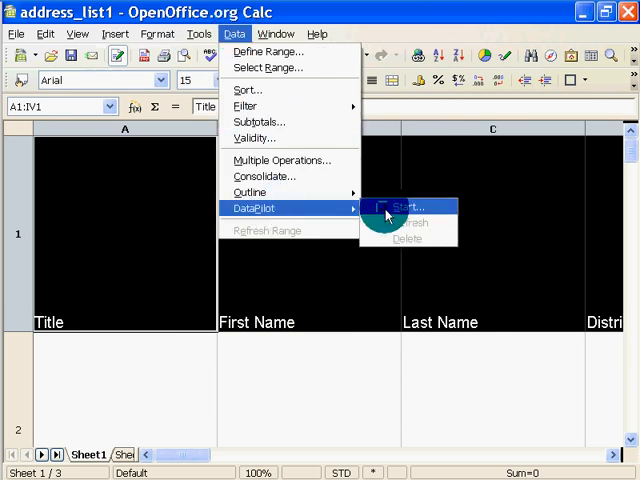
{"action": "mouse_move", "coordinate": [249, 192]}
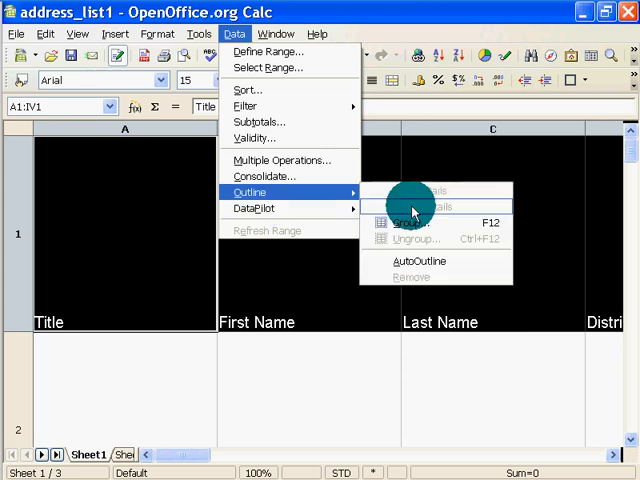
{"action": "mouse_move", "coordinate": [265, 176]}
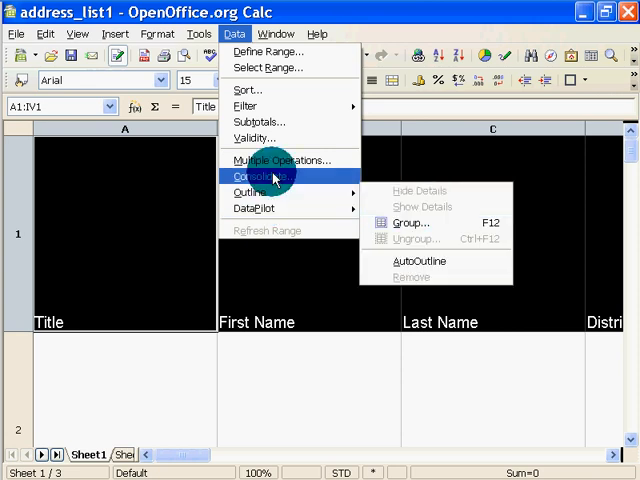
{"action": "left_click", "coordinate": [198, 33]}
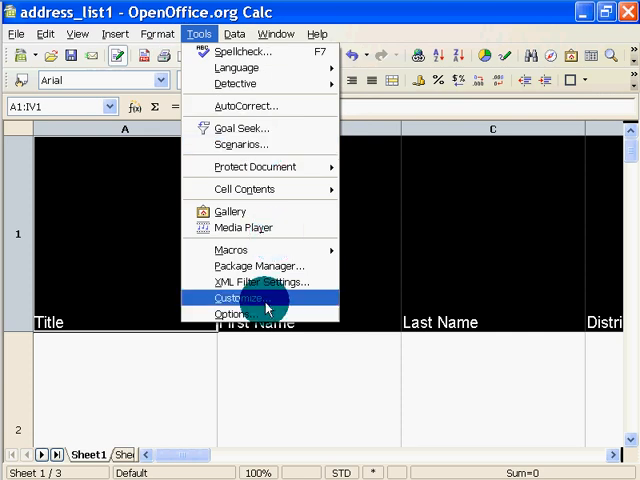
Extend the Paint note with the question 'Where is the form cre'
{"action": "left_click", "coordinate": [159, 33]}
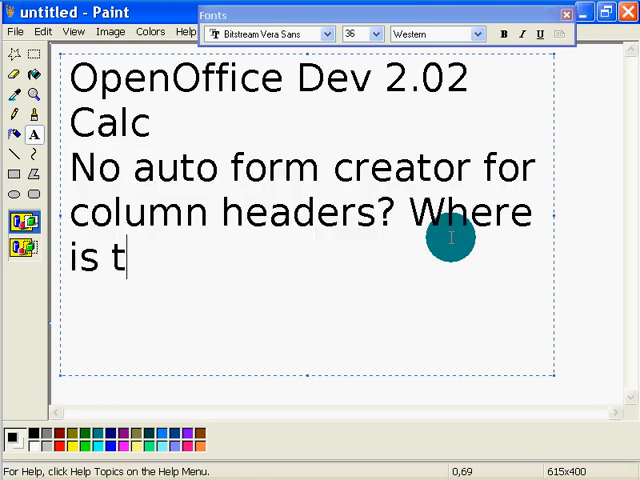
{"action": "type", "text": "he form cre"}
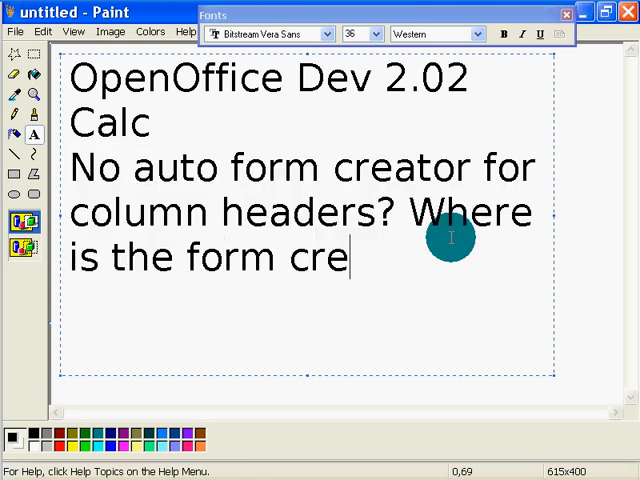